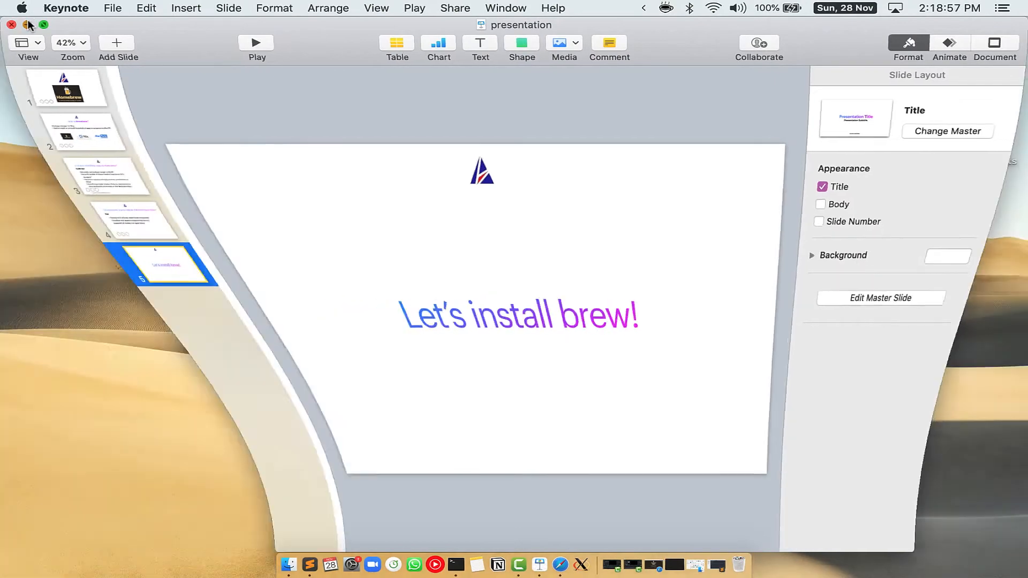
# Hide Keynote and launch Terminal through Spotlight by searching 'Terminal'.
pyautogui.click(10, 24)
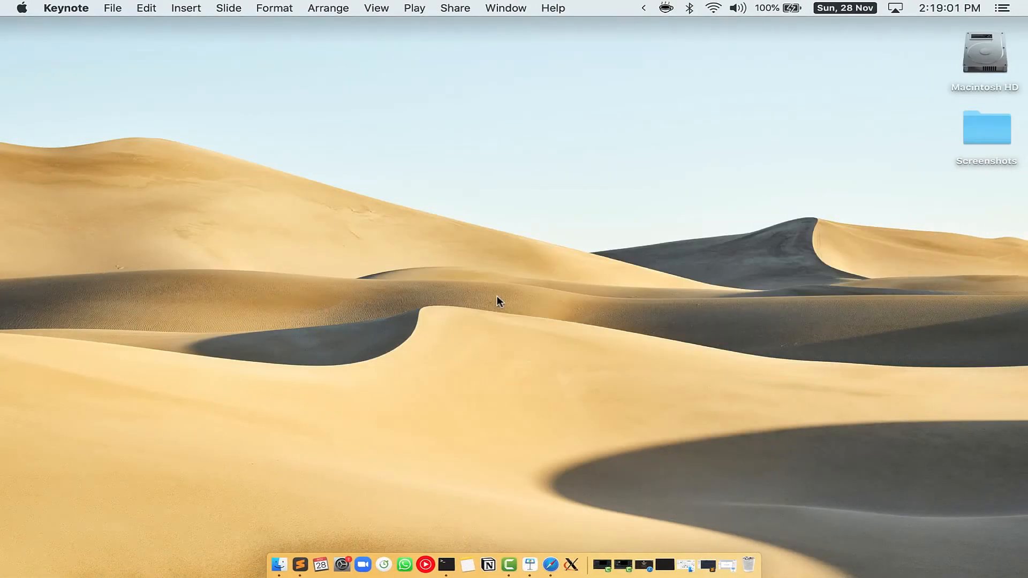
pyautogui.press('cmd+space')
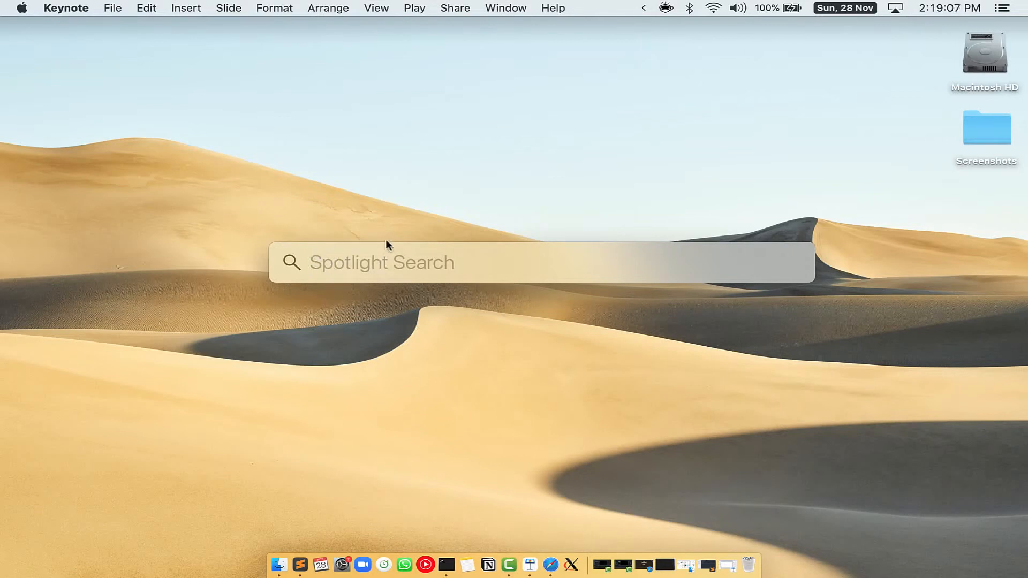
pyautogui.moveTo(488, 264)
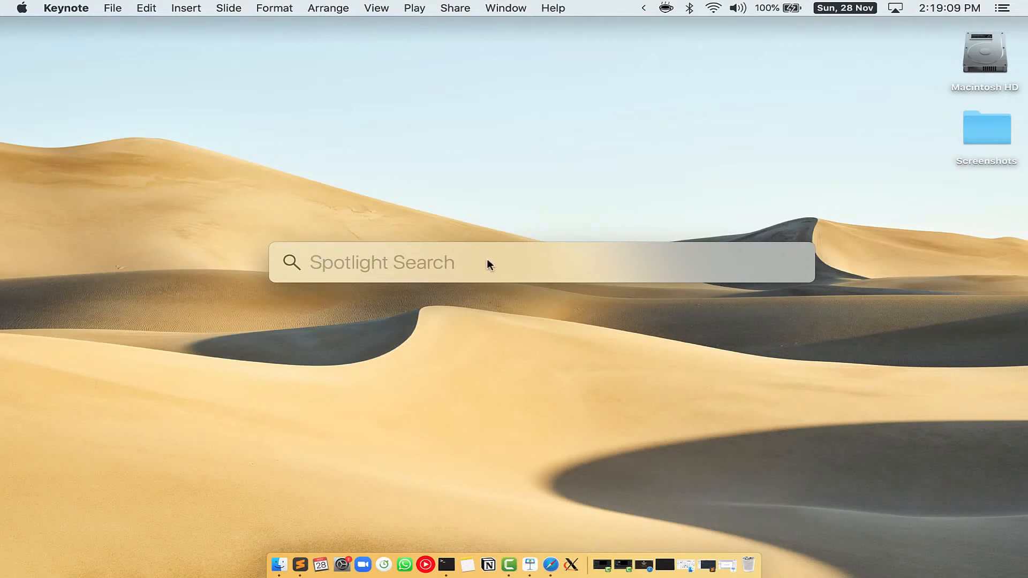
pyautogui.write('Terminal.app')
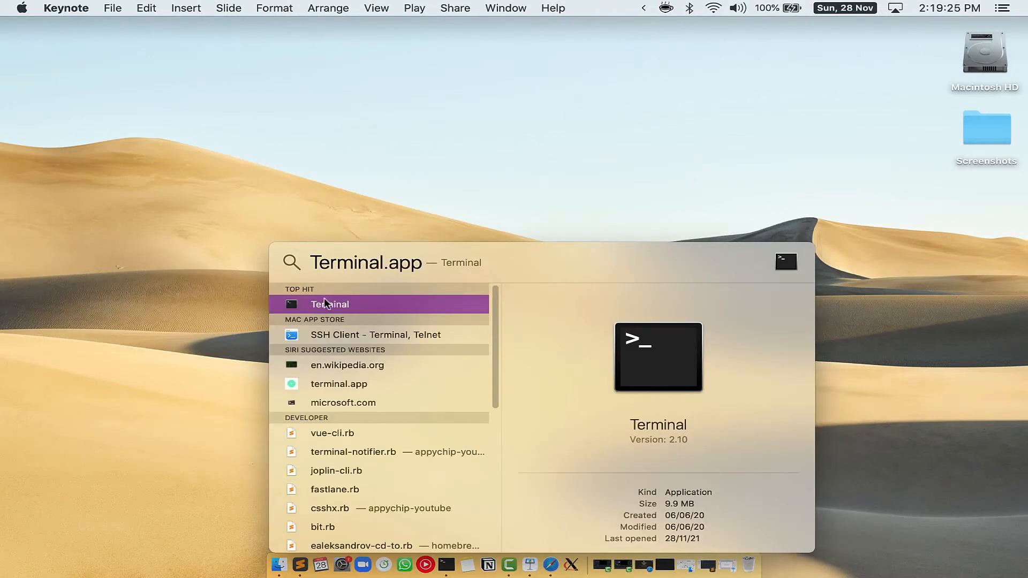
pyautogui.click(330, 304)
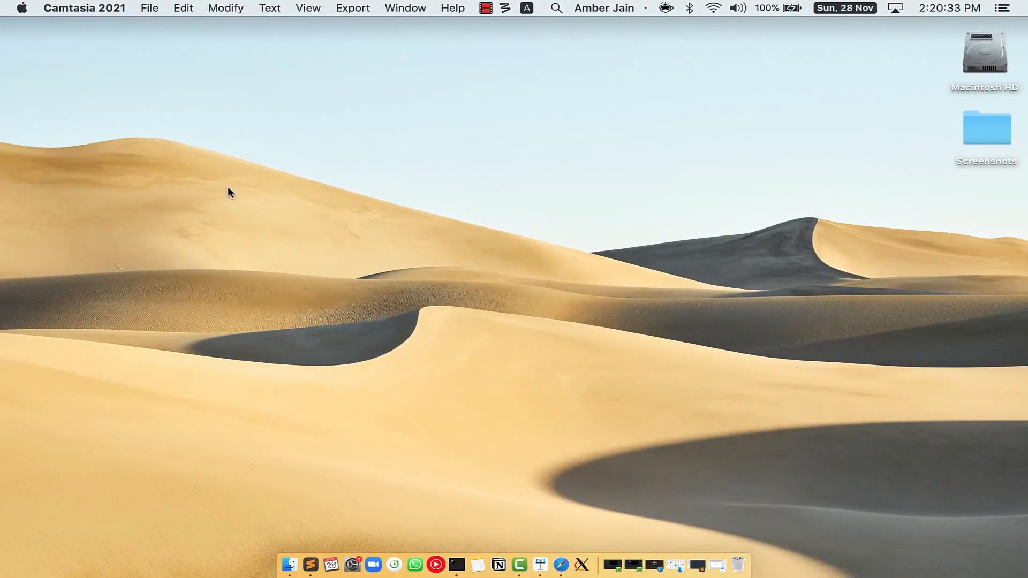
# Bring up brew.sh in Safari and select the Install Homebrew curl command.
pyautogui.click(566, 559)
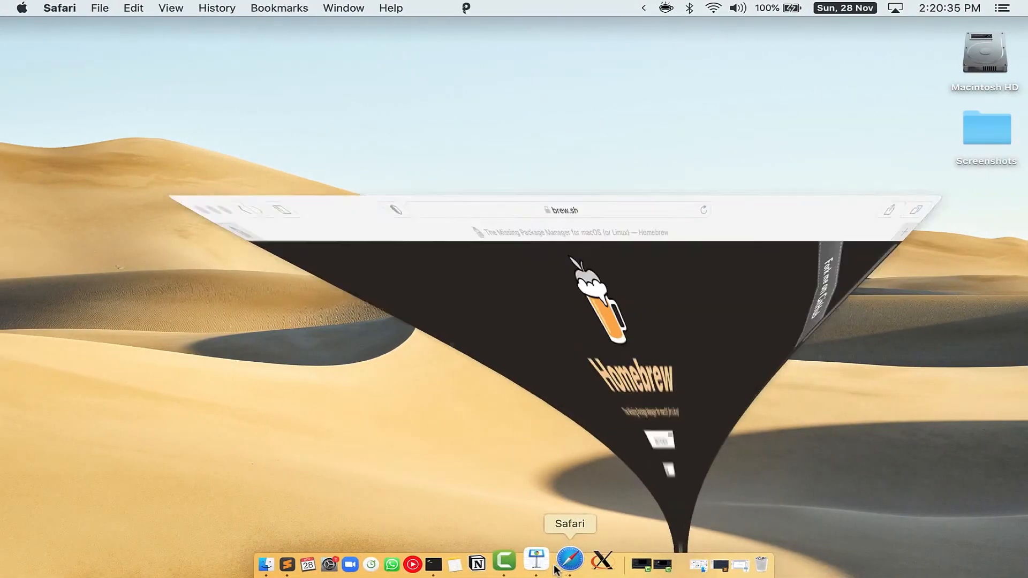
pyautogui.click(568, 559)
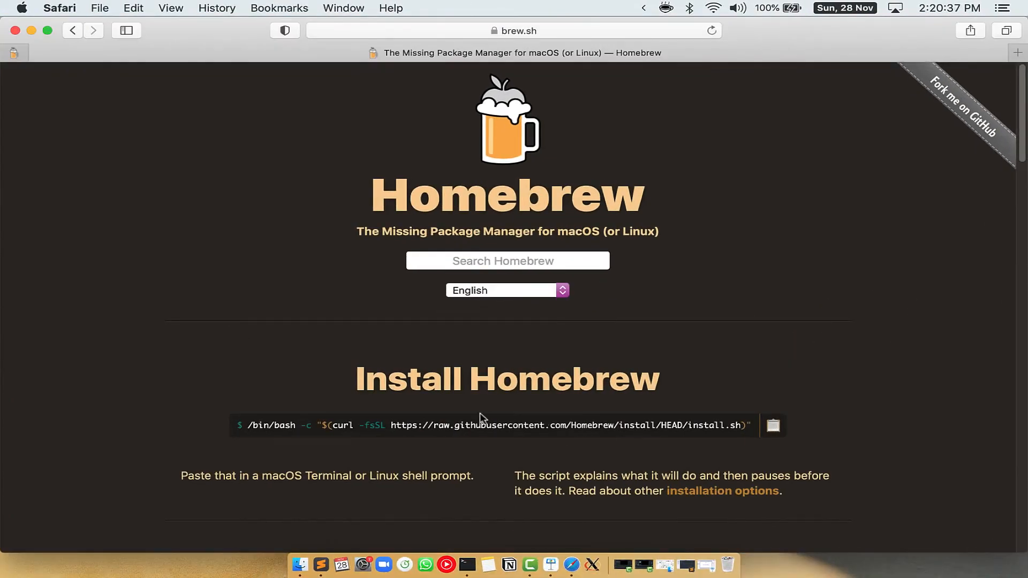
pyautogui.moveTo(555, 364)
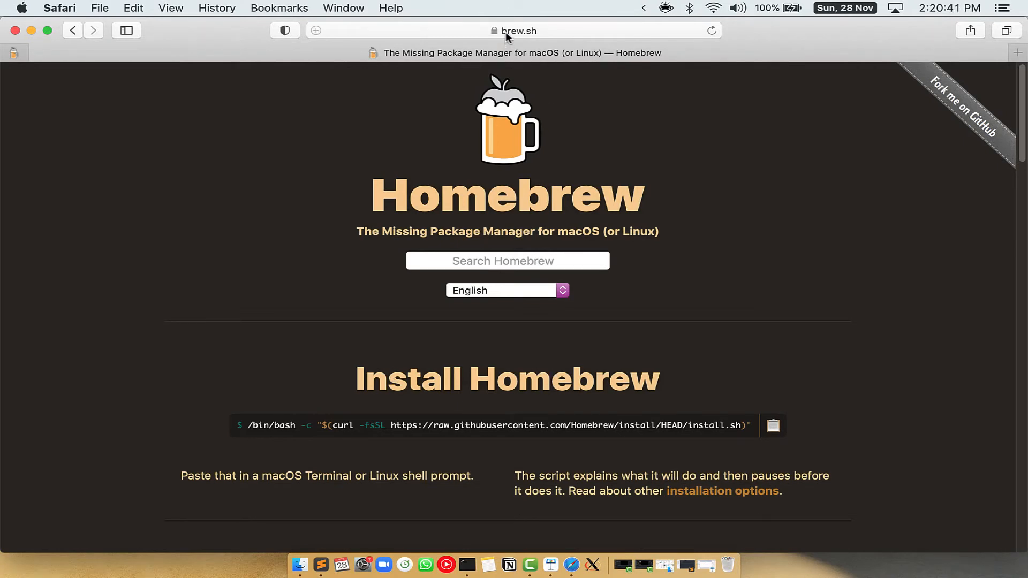
pyautogui.click(515, 30)
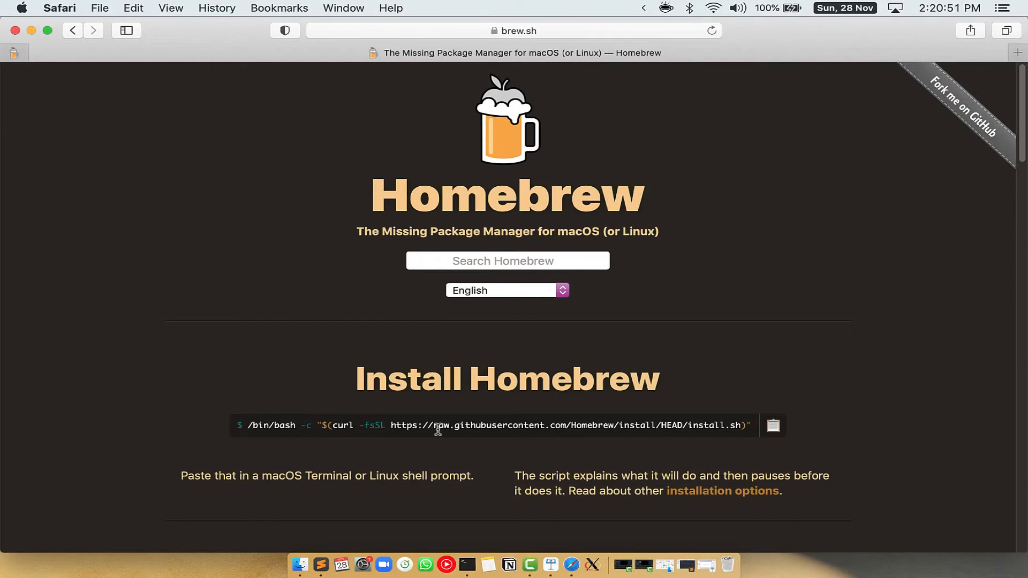
pyautogui.doubleClick(404, 378)
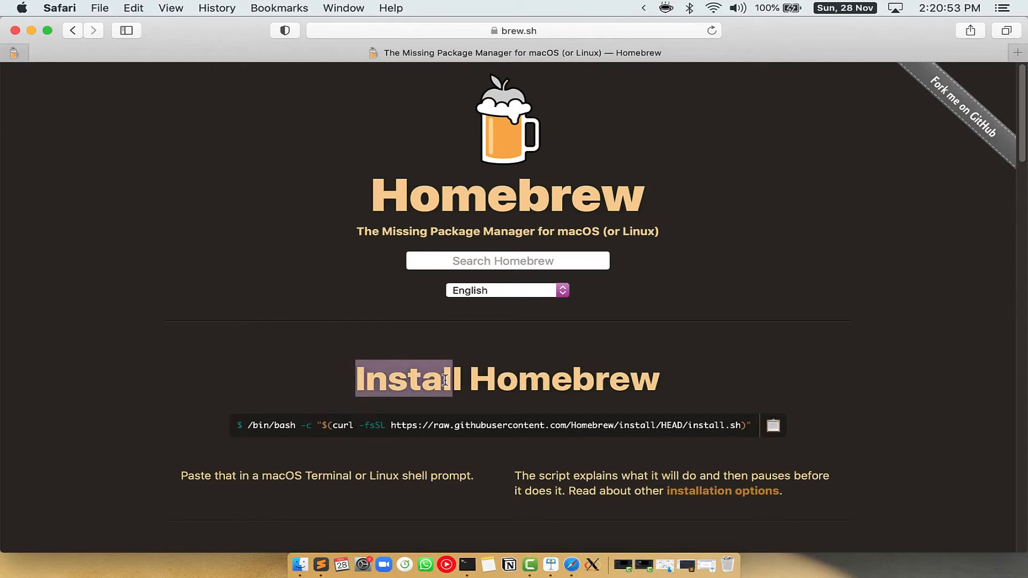
pyautogui.click(289, 427)
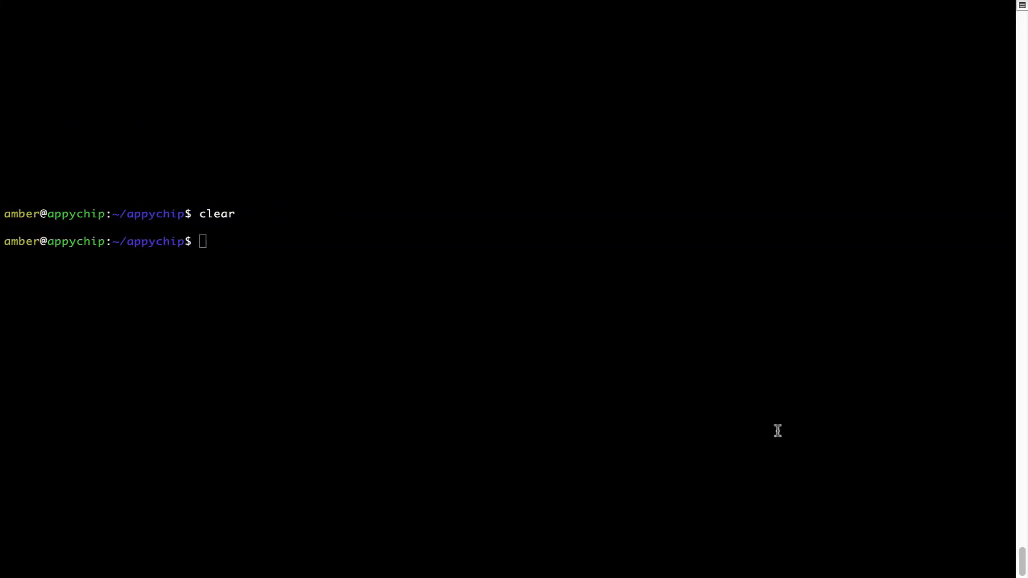
# Paste the curl install command into Terminal and run it through to 'Installation successful!'.
pyautogui.rightClick(317, 229)
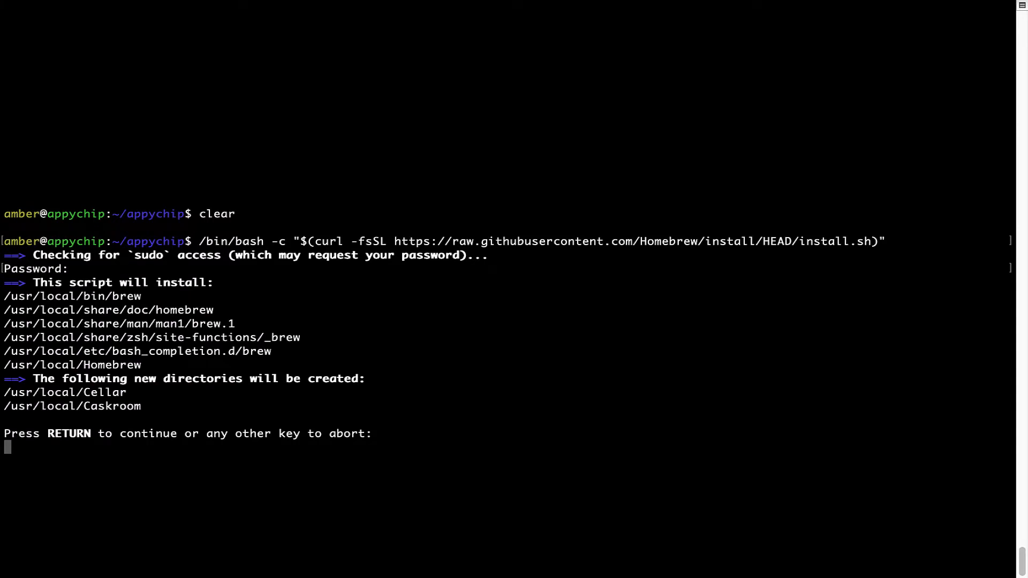
pyautogui.moveTo(20, 453)
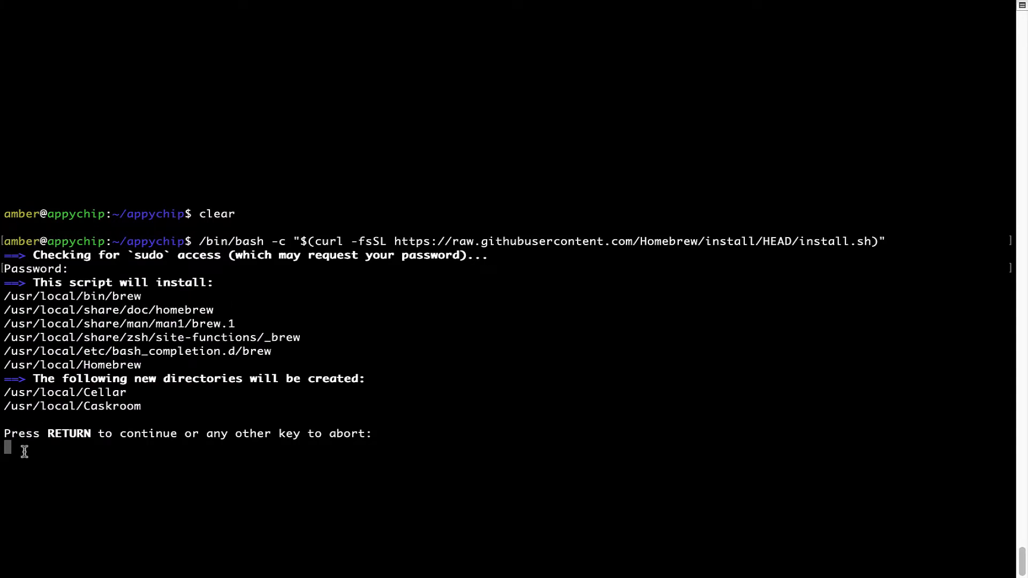
pyautogui.moveTo(42, 435)
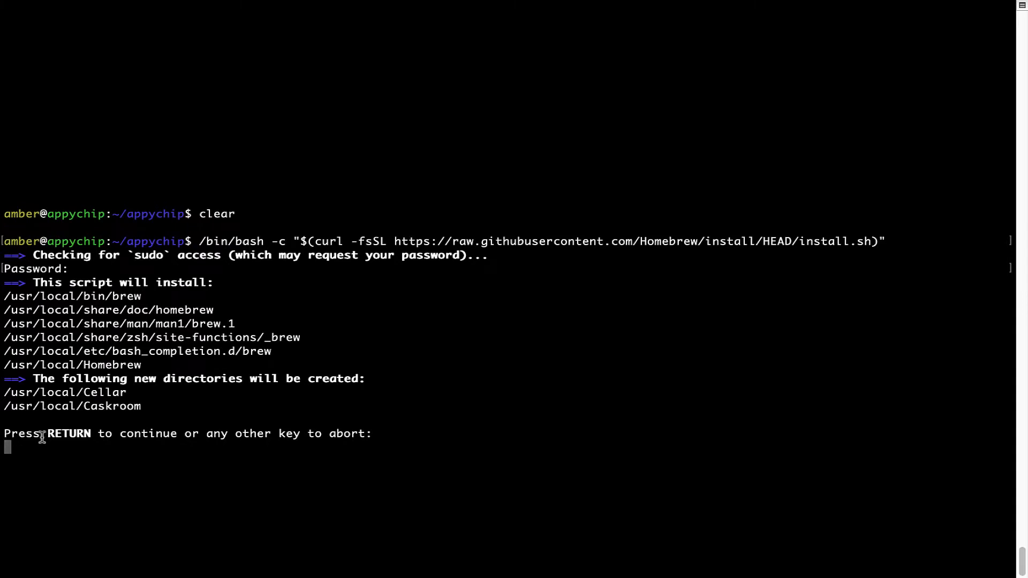
pyautogui.moveTo(204, 439)
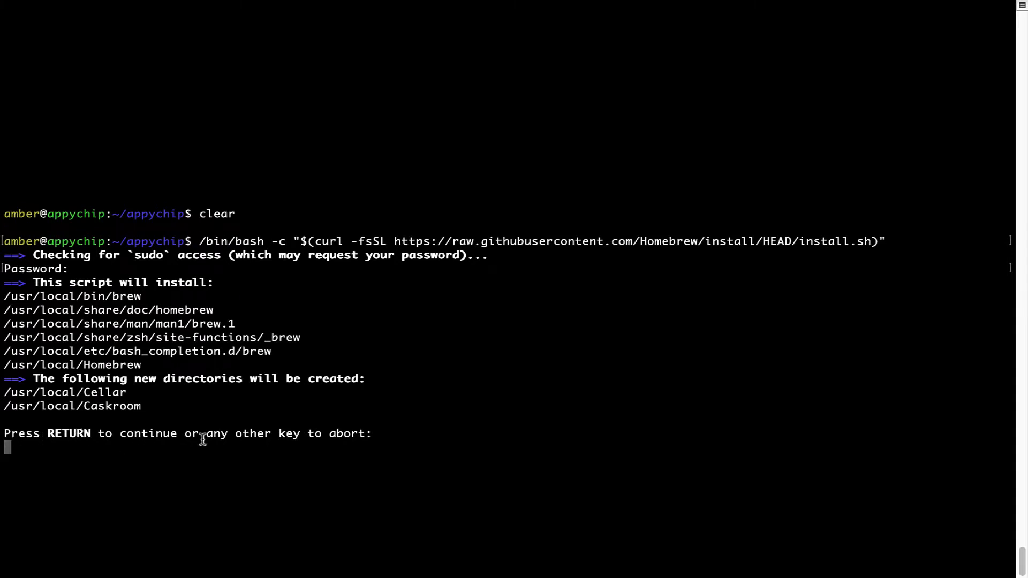
pyautogui.press('Return')
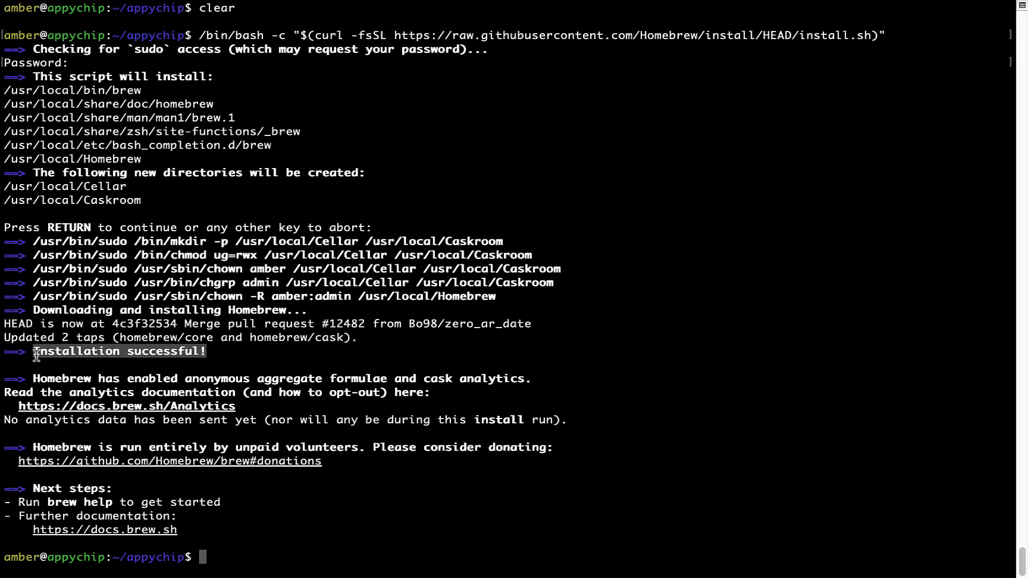
pyautogui.moveTo(237, 402)
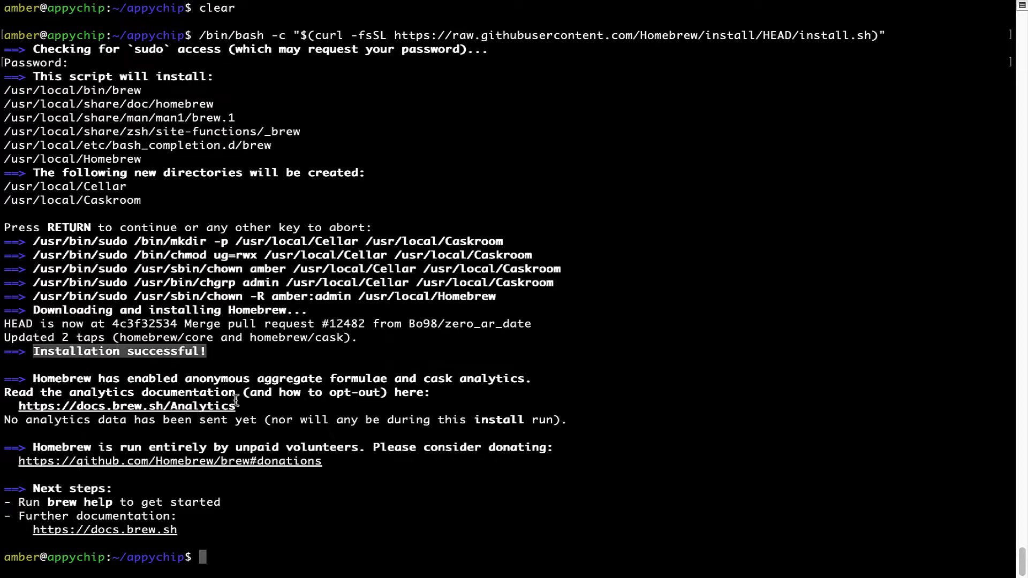
pyautogui.moveTo(412, 353)
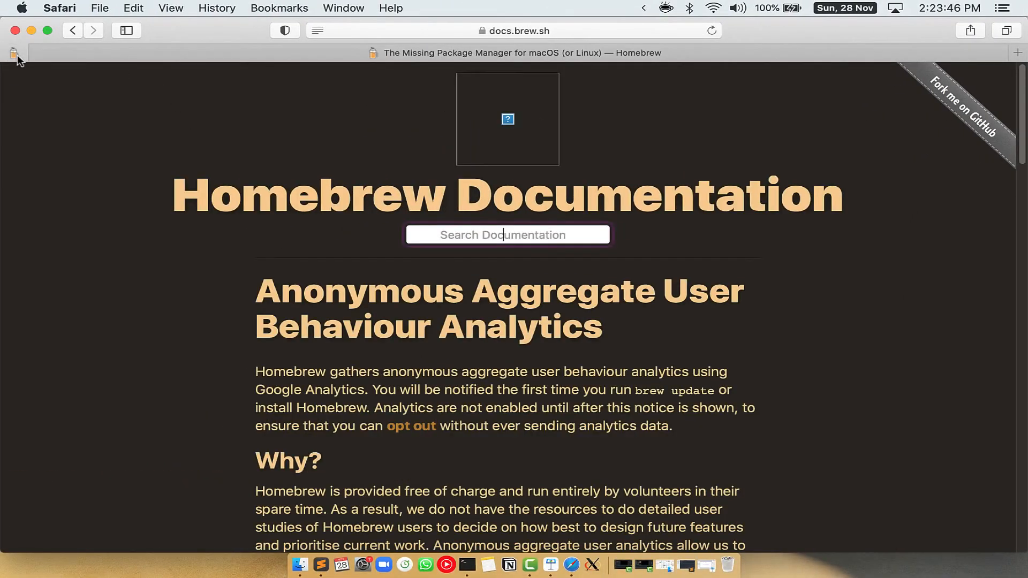
# Scroll through Homebrew's analytics documentation page at docs.brew.sh/Analytics.
pyautogui.scroll(-3)
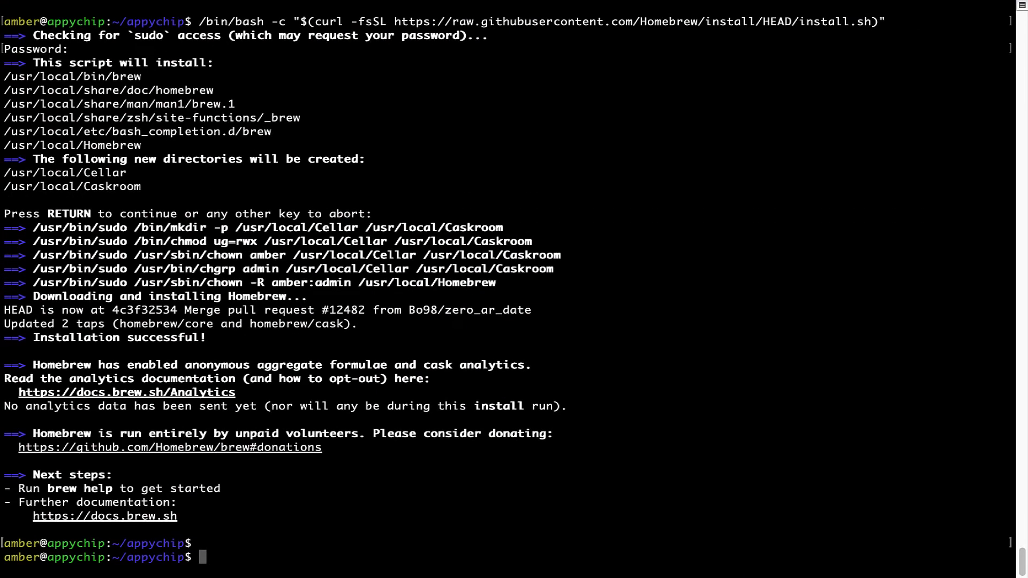
# Run 'brew analytics off', clear the screen, and begin the next brew command.
pyautogui.write('brew anal')
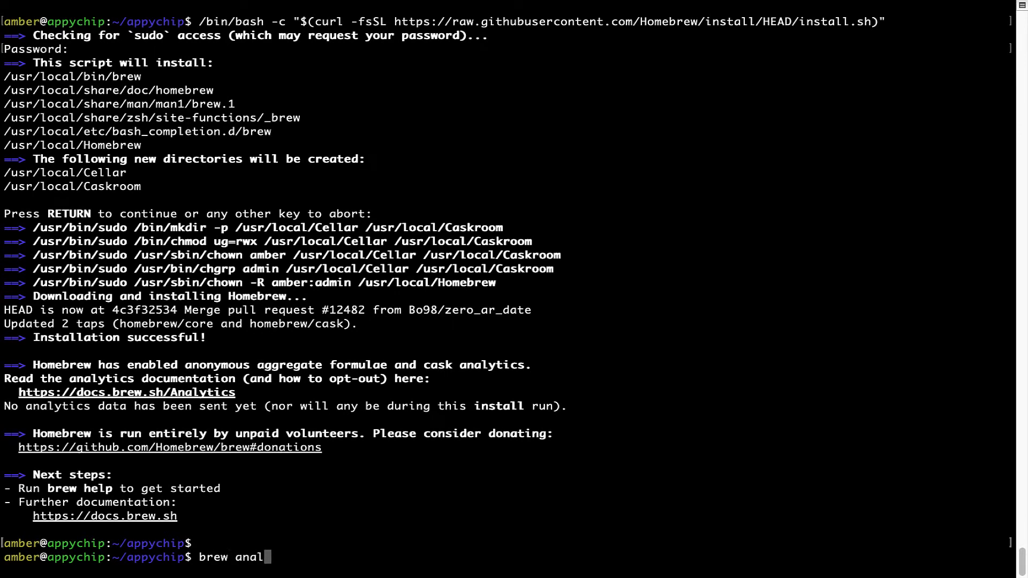
pyautogui.write('ytics off')
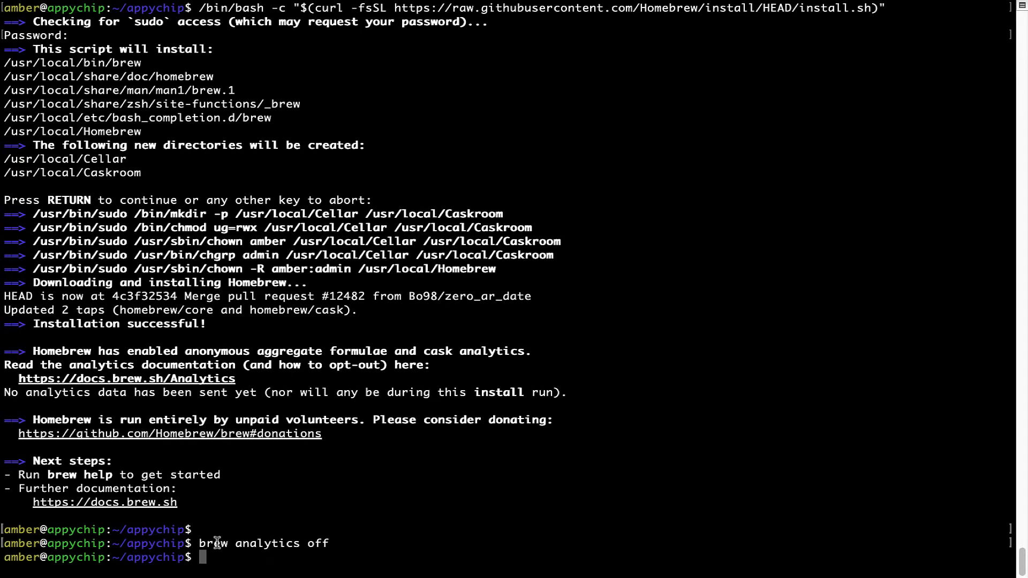
pyautogui.moveTo(321, 501)
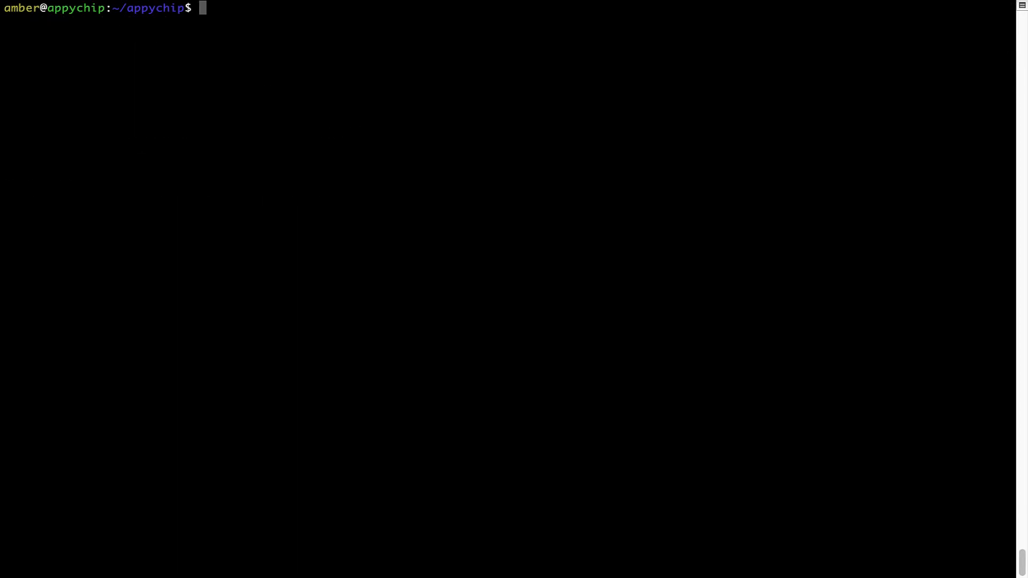
pyautogui.write('bre')
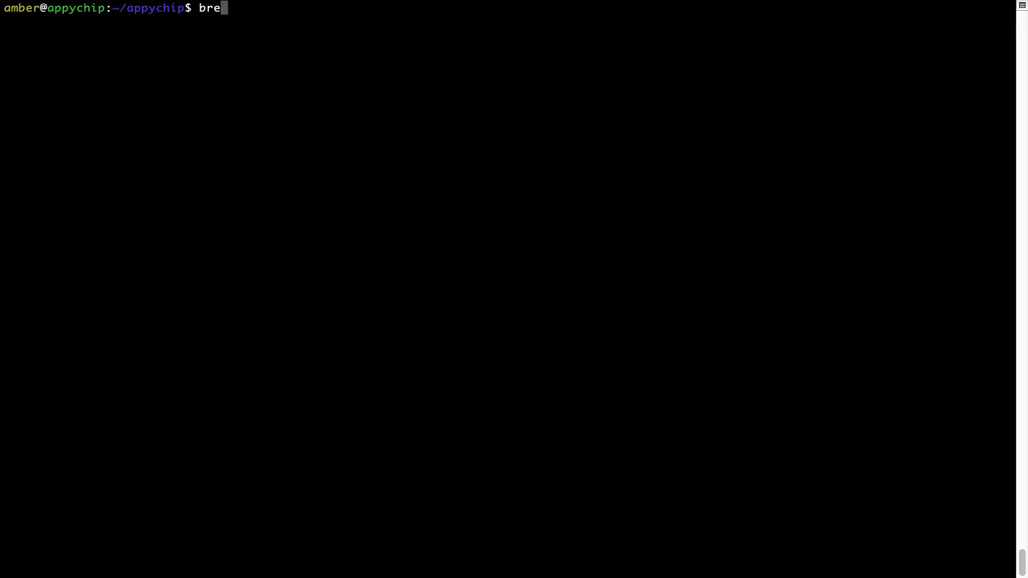
# Run 'brew update' (already up-to-date) then 'brew install antlr', and start typing 'brew reinstall'.
pyautogui.write('w update')
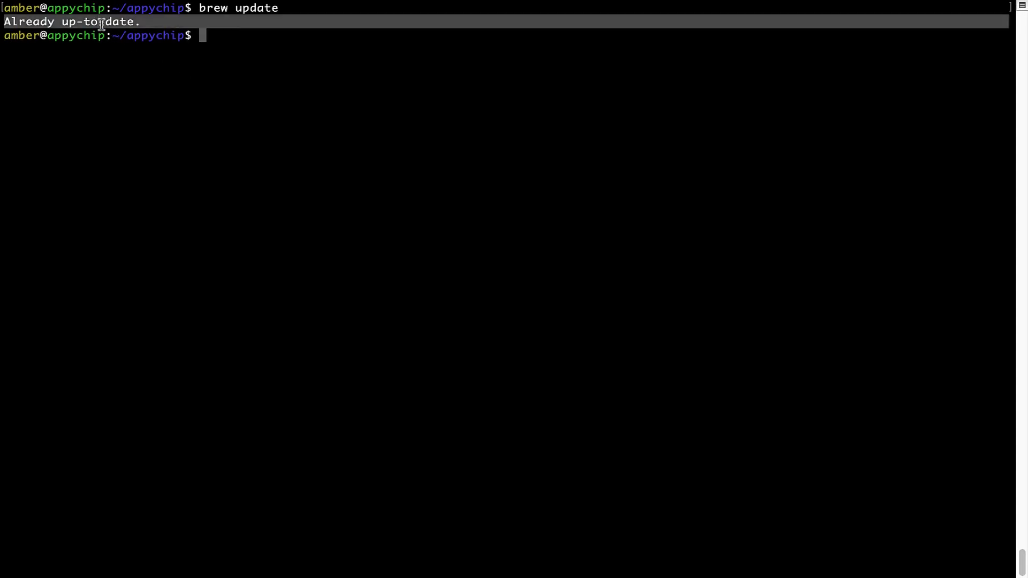
pyautogui.moveTo(236, 137)
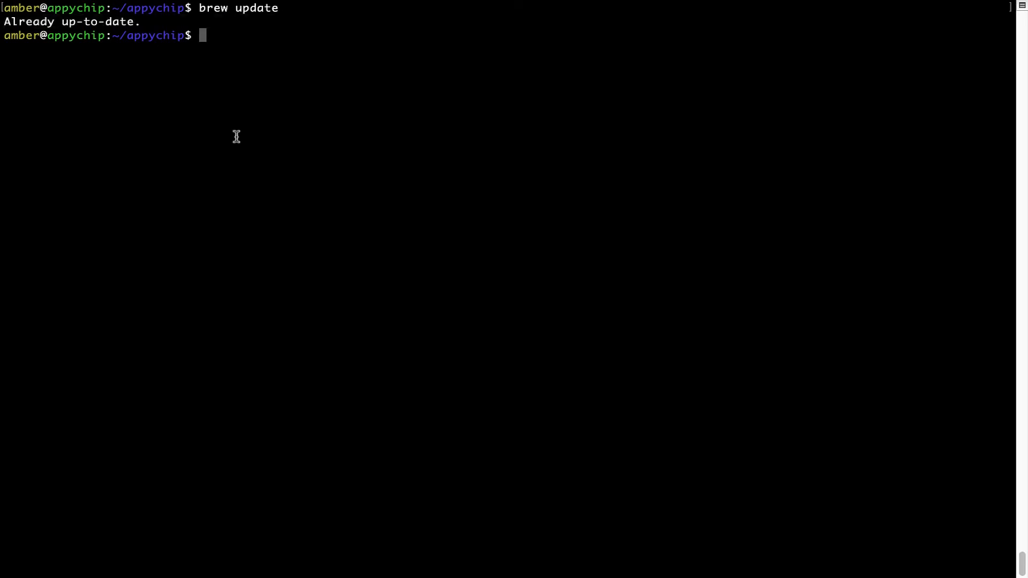
pyautogui.moveTo(277, 105)
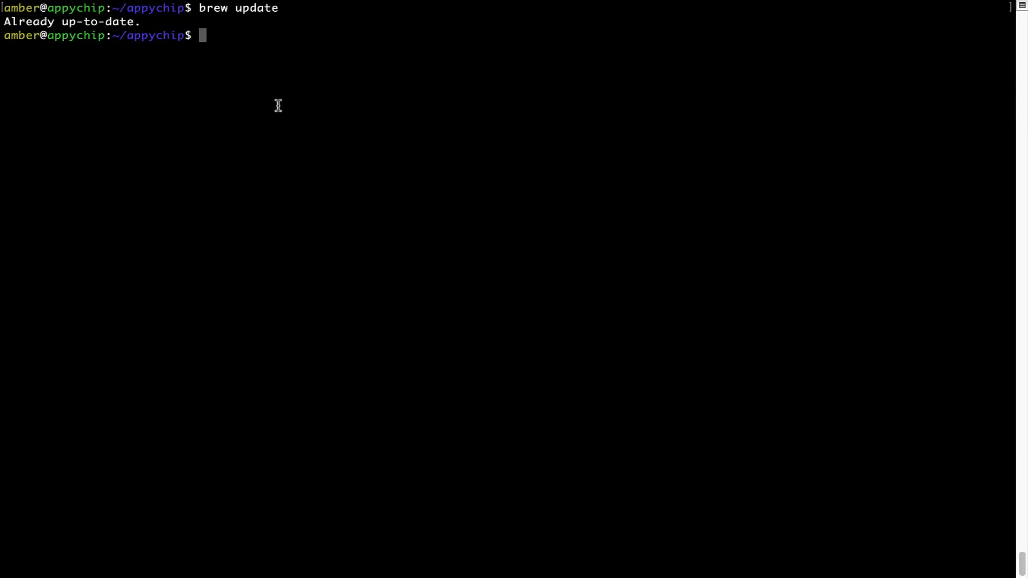
pyautogui.write('brew install antlr')
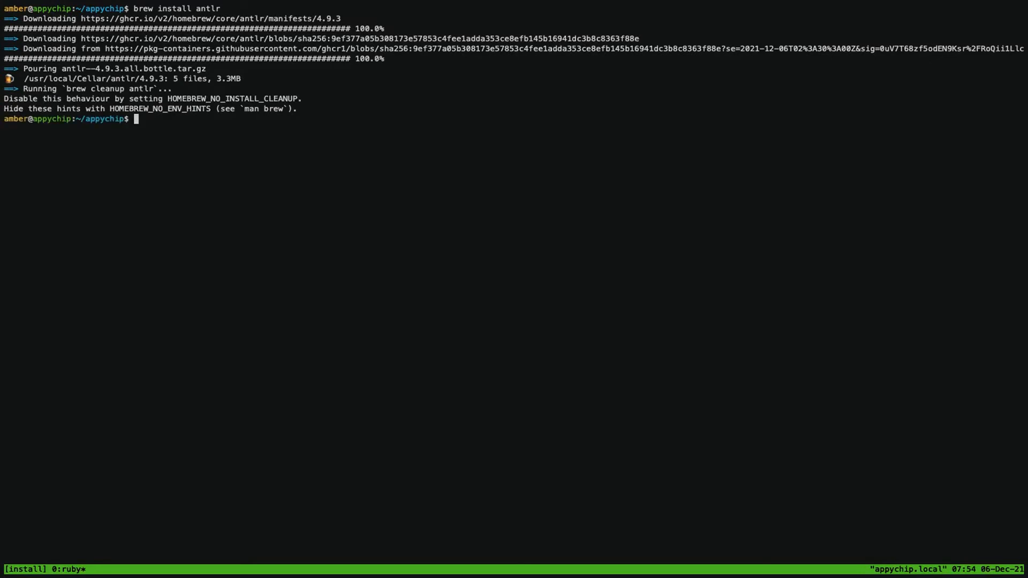
pyautogui.write('brew reinsta')
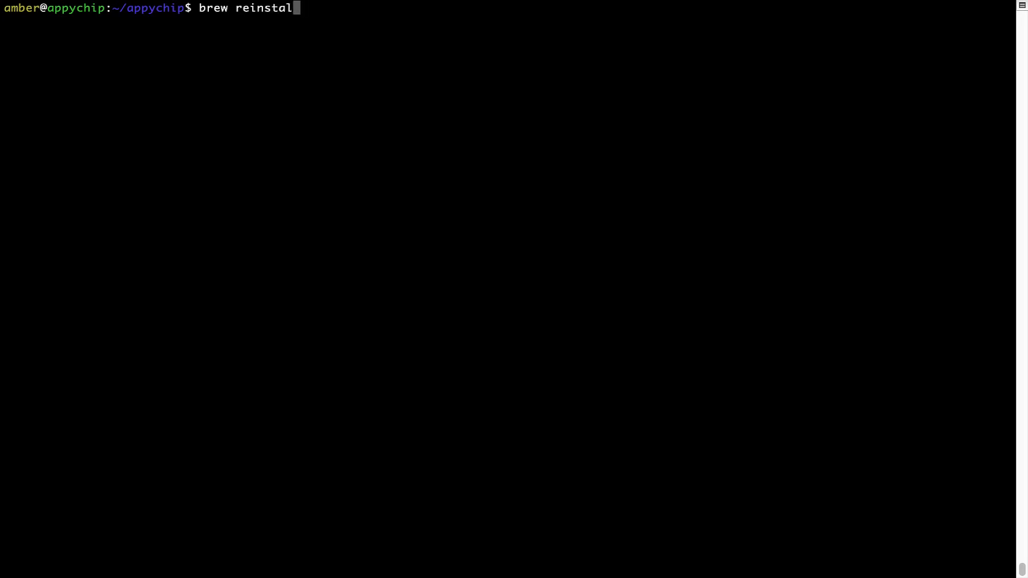
# Run 'brew reinstall hello', pouring hello 2.10, then clear the screen.
pyautogui.write('l')
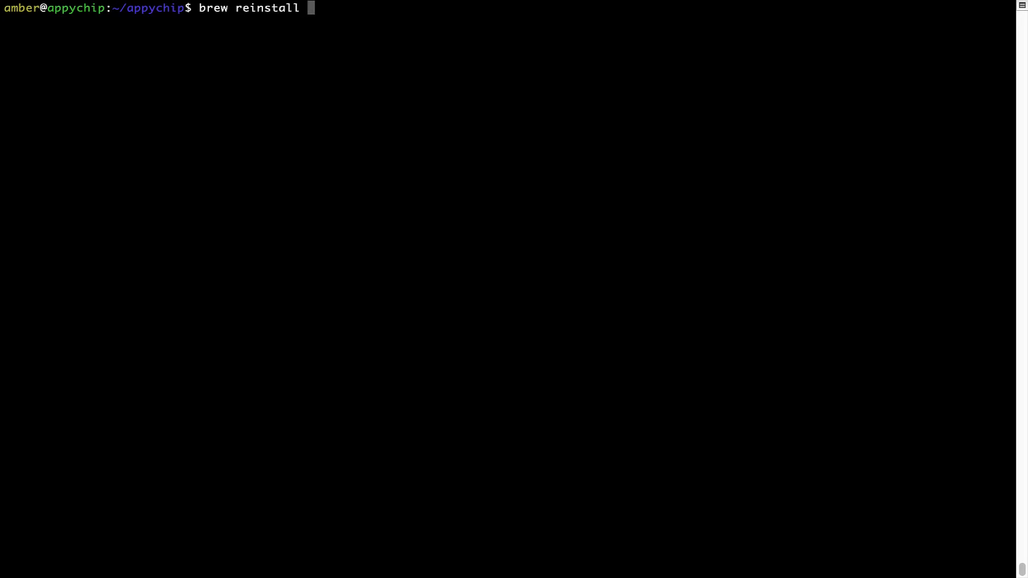
pyautogui.write('he')
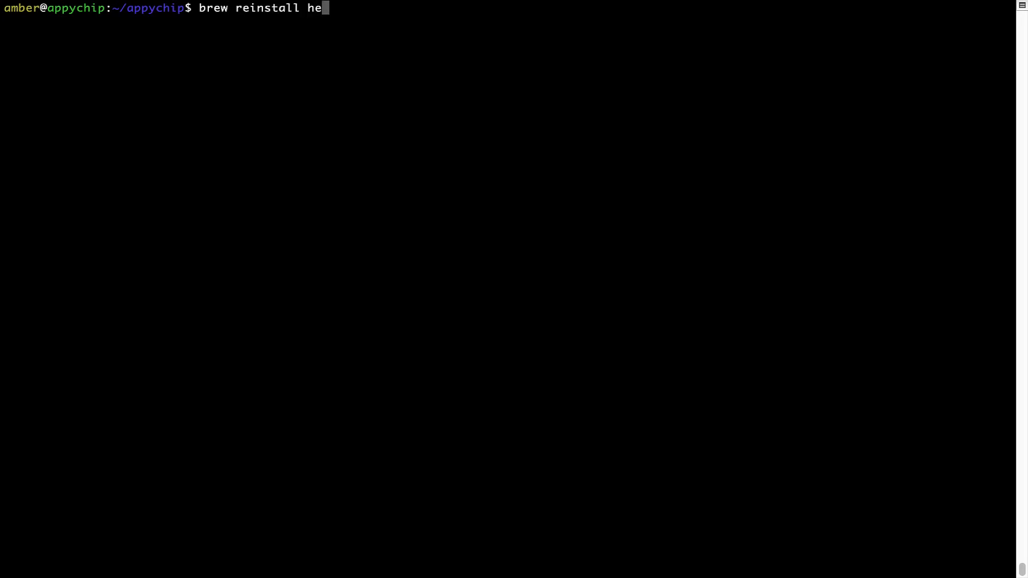
pyautogui.write('llo')
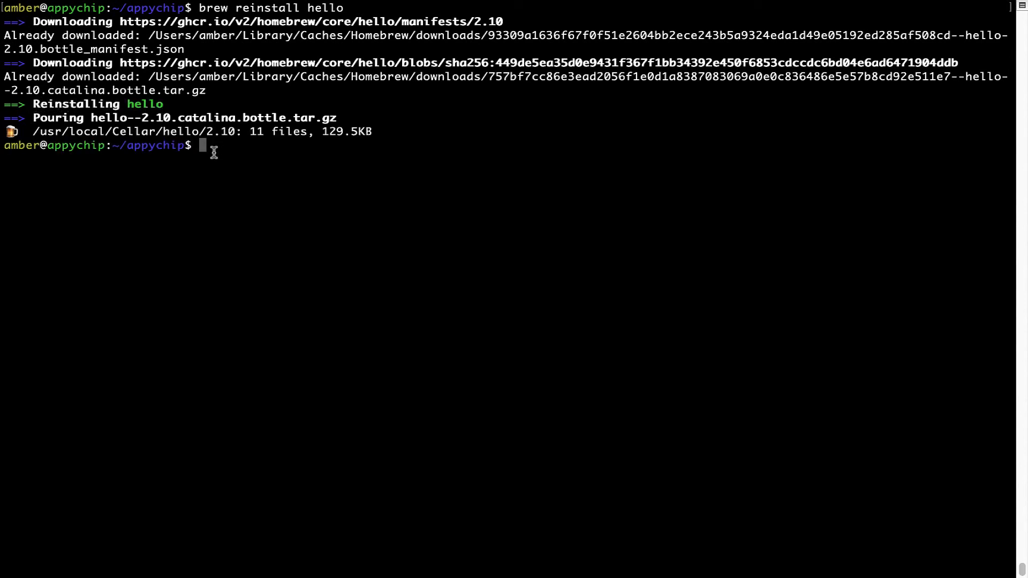
pyautogui.write('clea')
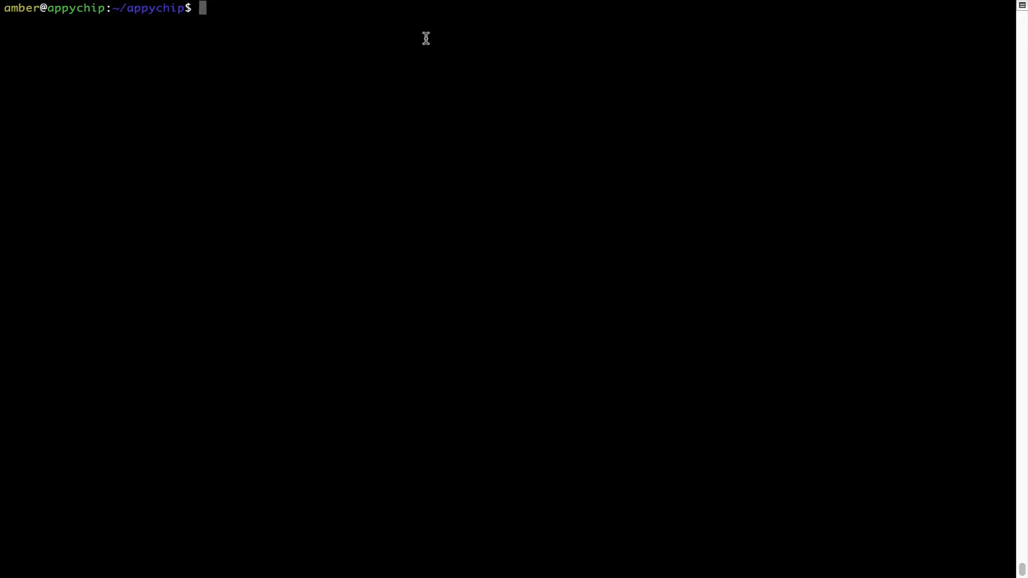
# Run 'brew uninstall hello', clear the screen, and begin the next brew command.
pyautogui.write('brew')
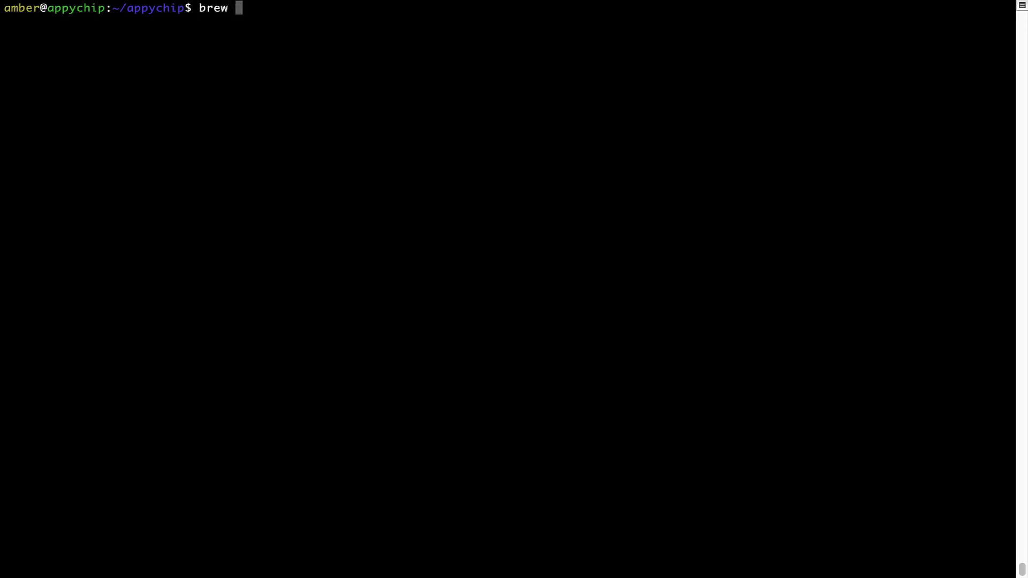
pyautogui.write('uninstall')
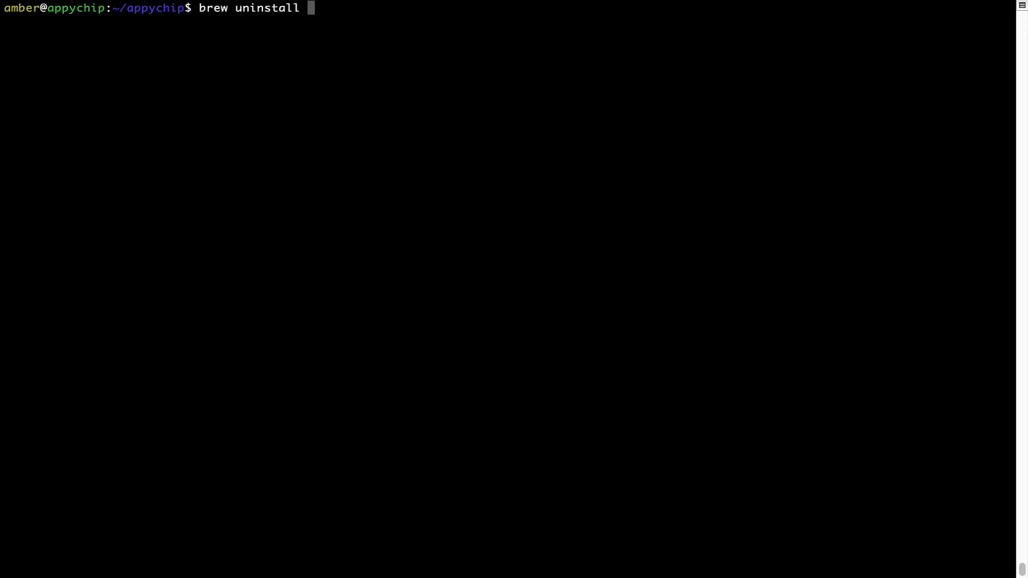
pyautogui.write('hello')
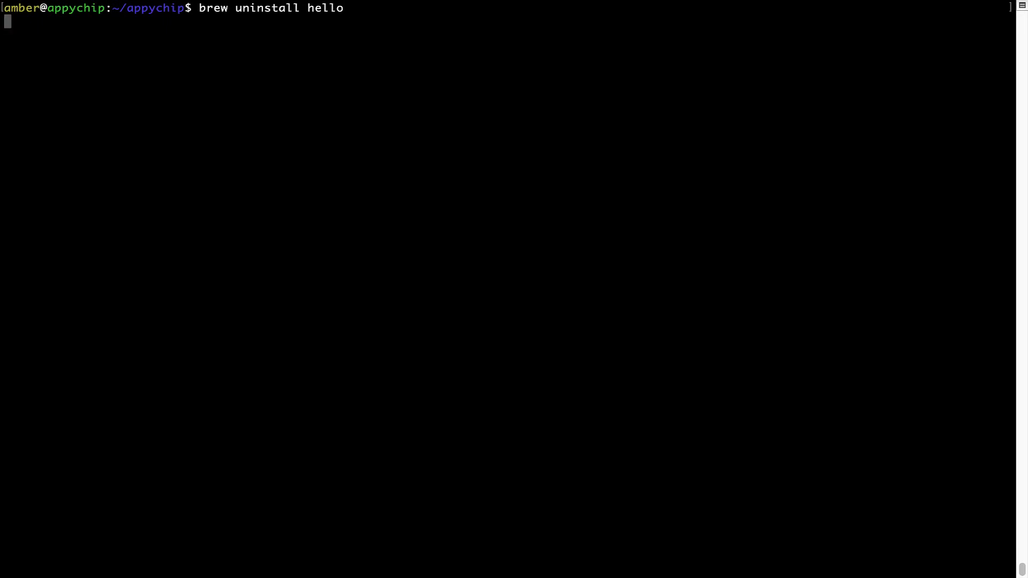
pyautogui.press('Enter')
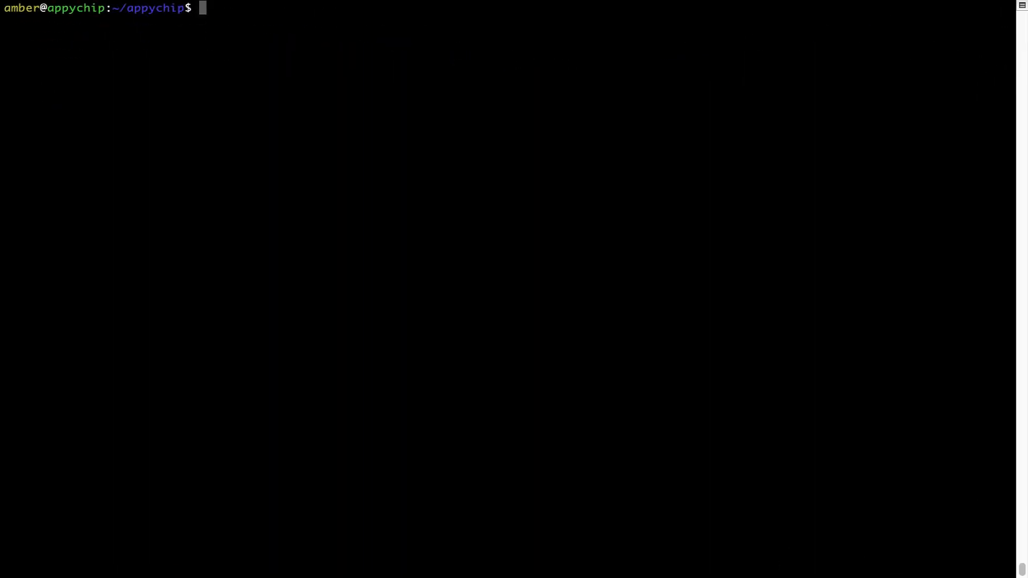
pyautogui.write('brew')
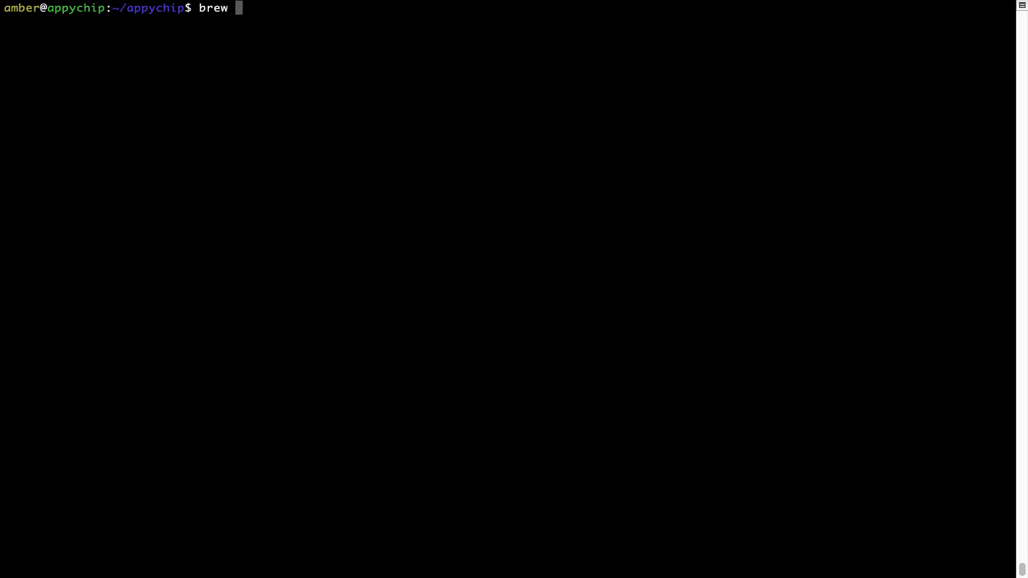
# Run 'brew cleanup' to remove outdated downloads and old versions.
pyautogui.write('cleanup')
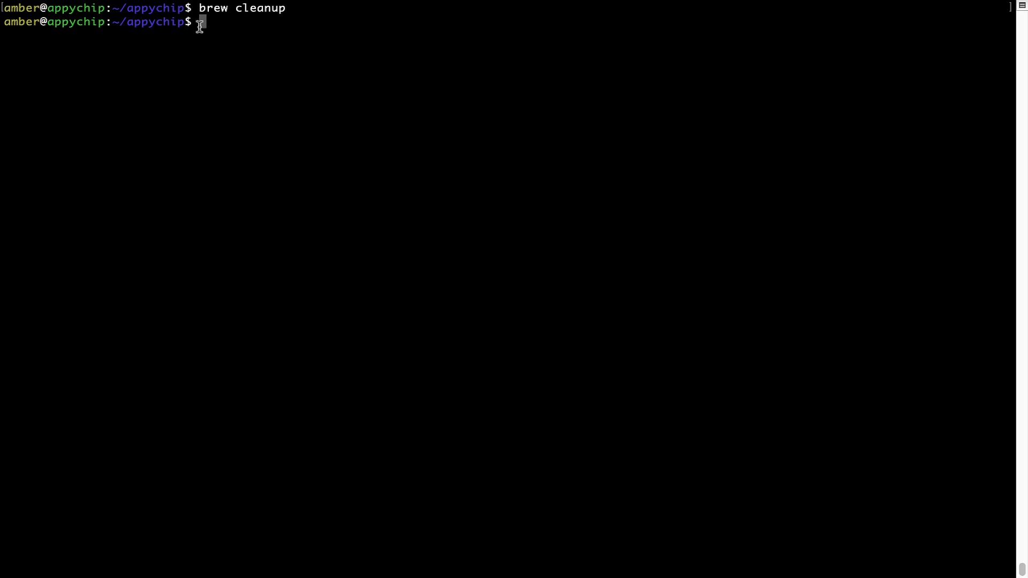
pyautogui.moveTo(281, 17)
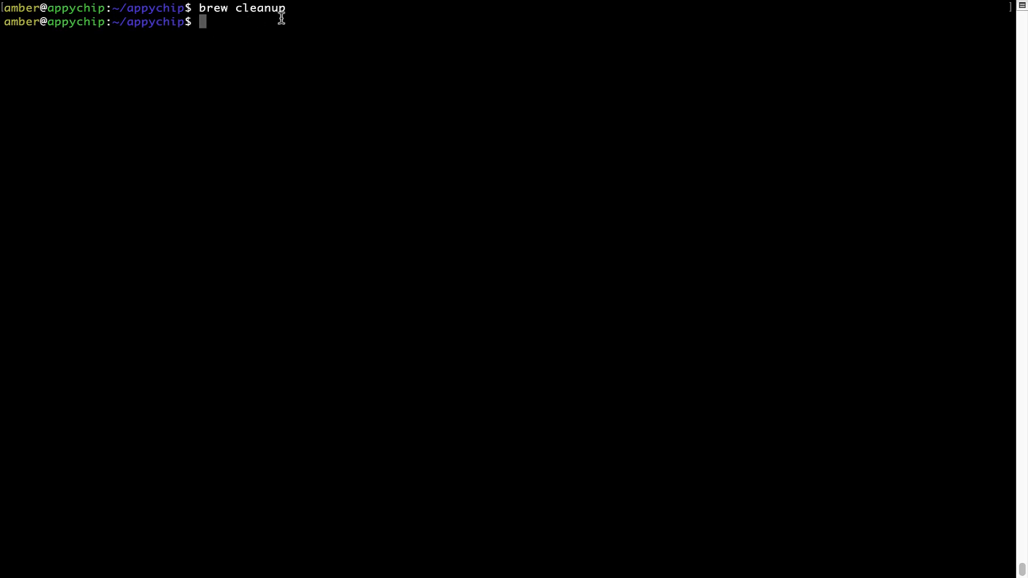